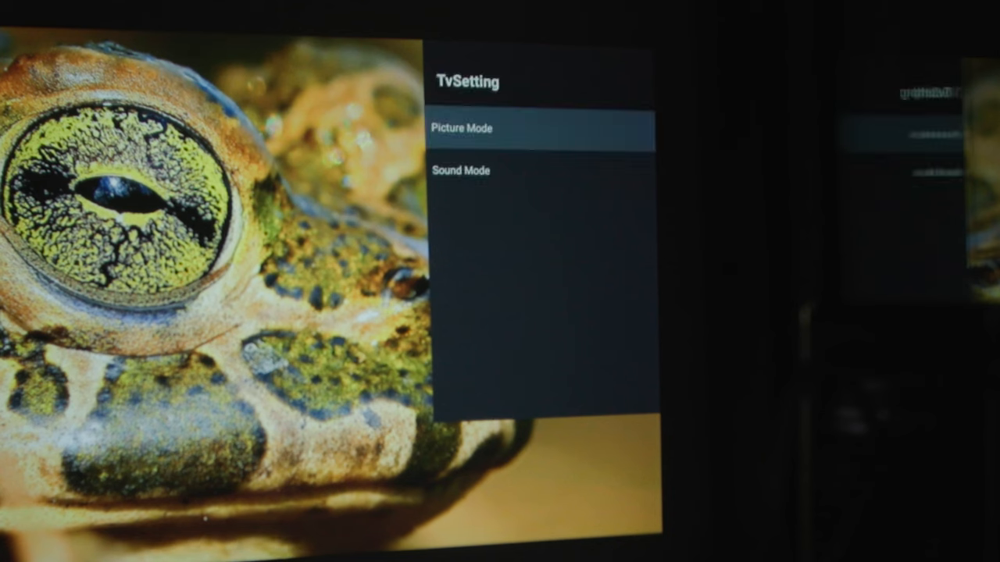
- Open Picture Mode in the TV settings to review the picture and sound presets
left_click(461, 128)
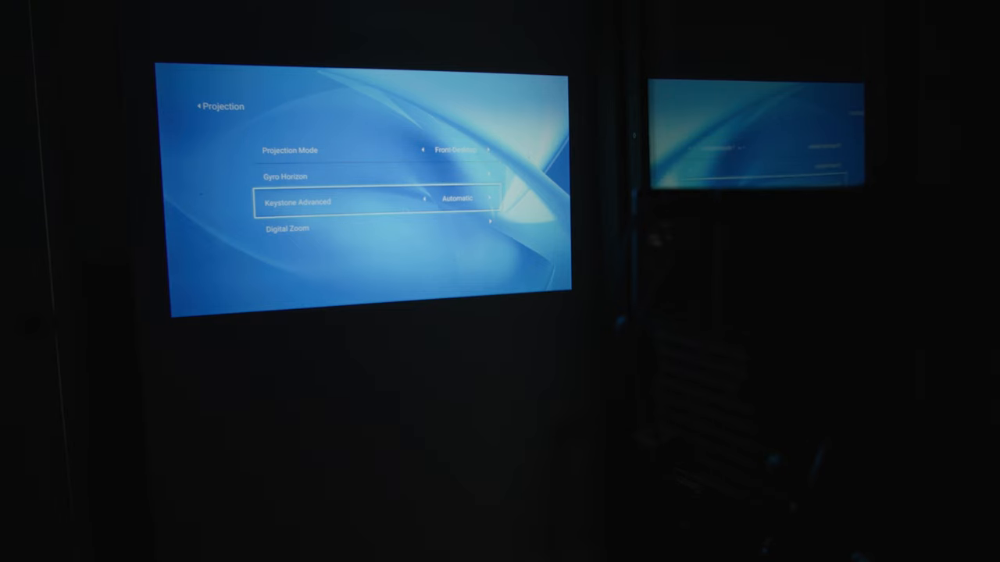
- Change Keystone Advanced in Projection from Automatic to Side
left_click(488, 198)
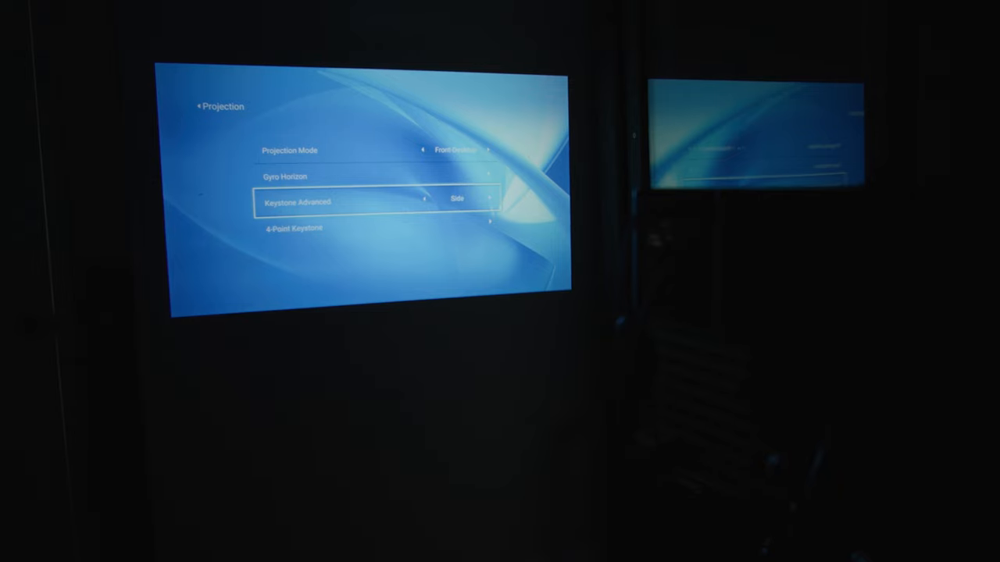
- Bring up the picture-ratio calibration screen showing the centre circle at 100%
left_click(375, 199)
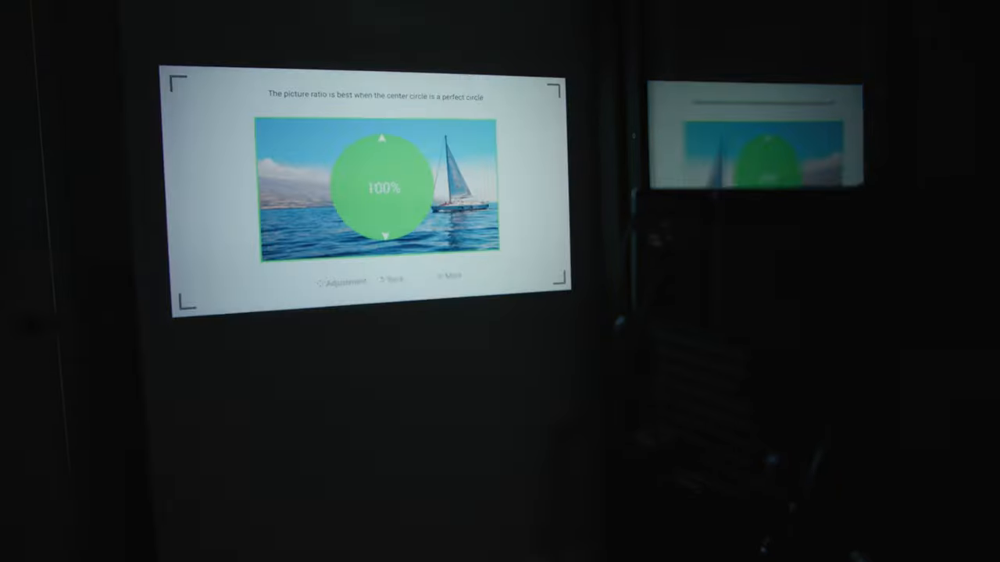